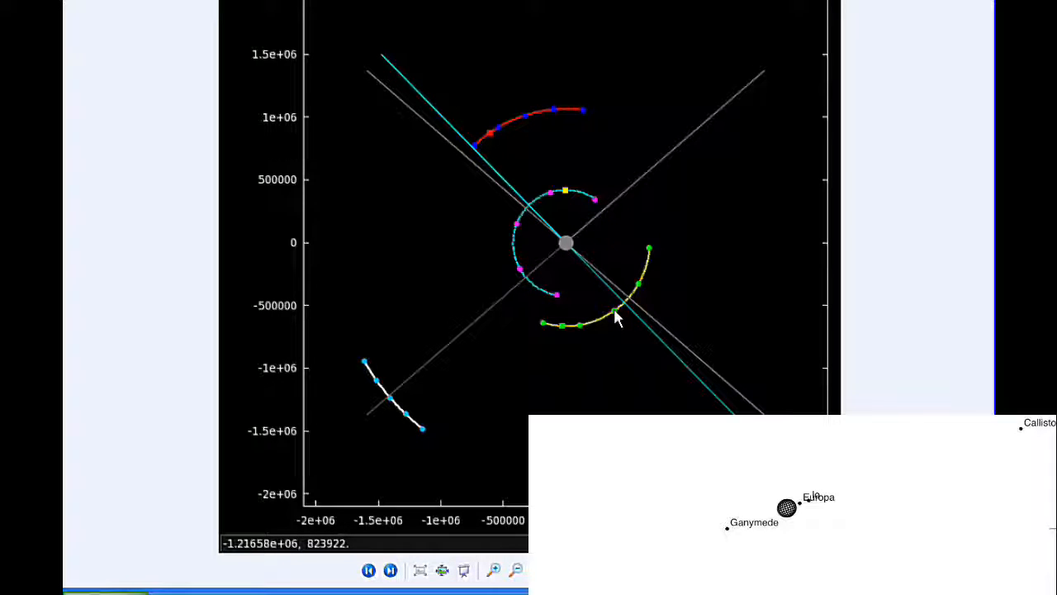
{"action": "mouse_move", "coordinate": [621, 310]}
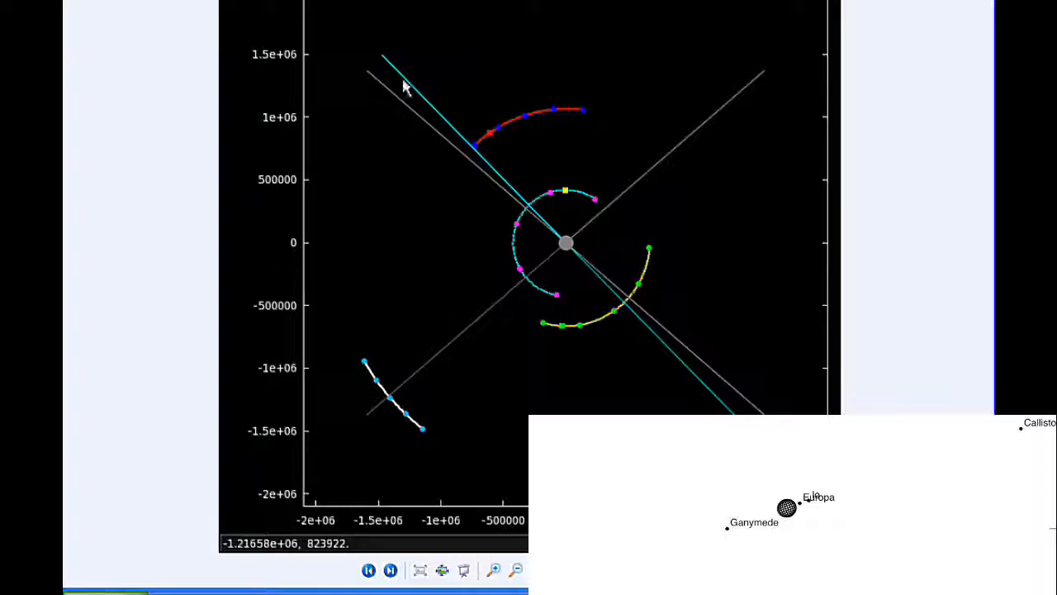
{"action": "mouse_move", "coordinate": [413, 139]}
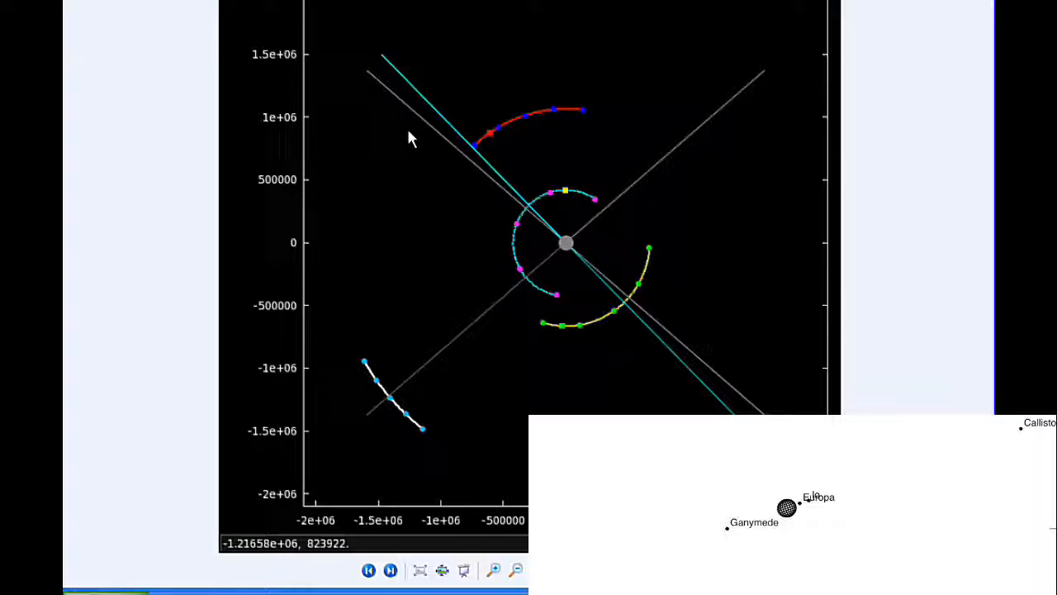
{"action": "mouse_move", "coordinate": [575, 258]}
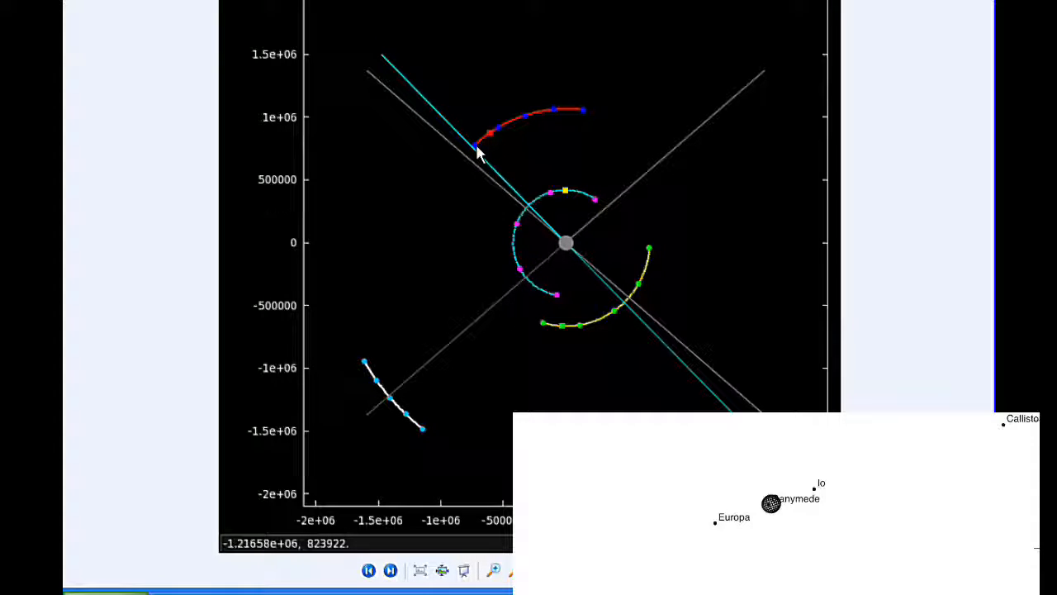
{"action": "mouse_move", "coordinate": [426, 438]}
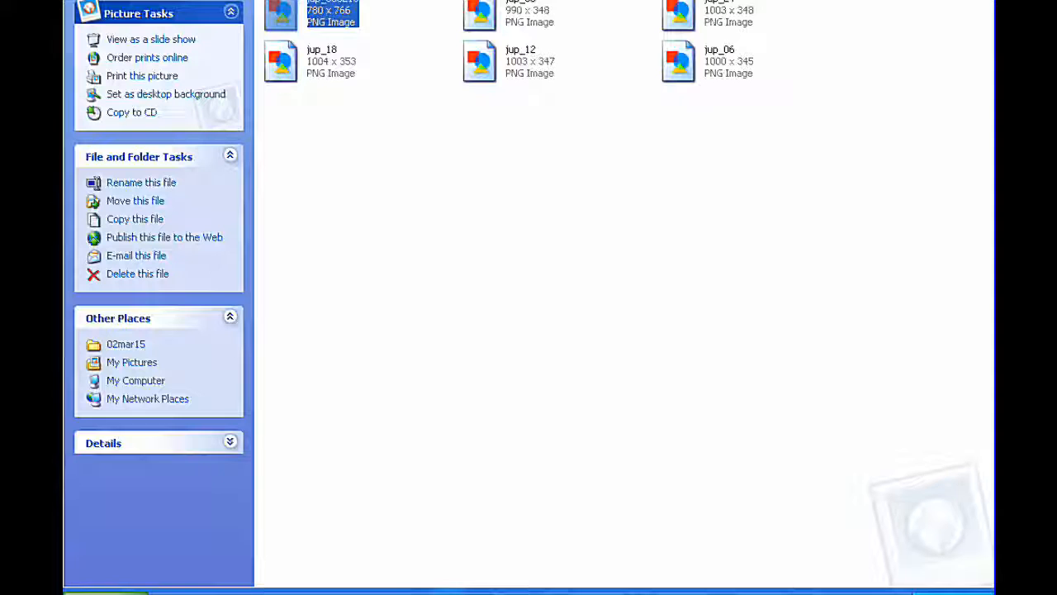
{"action": "mouse_move", "coordinate": [162, 361]}
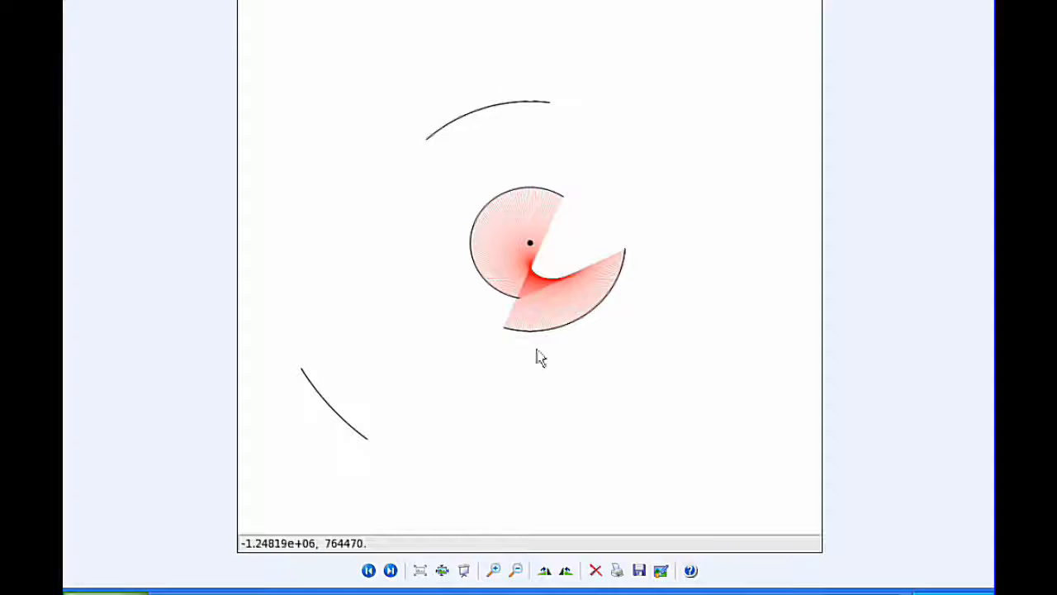
{"action": "mouse_move", "coordinate": [546, 234]}
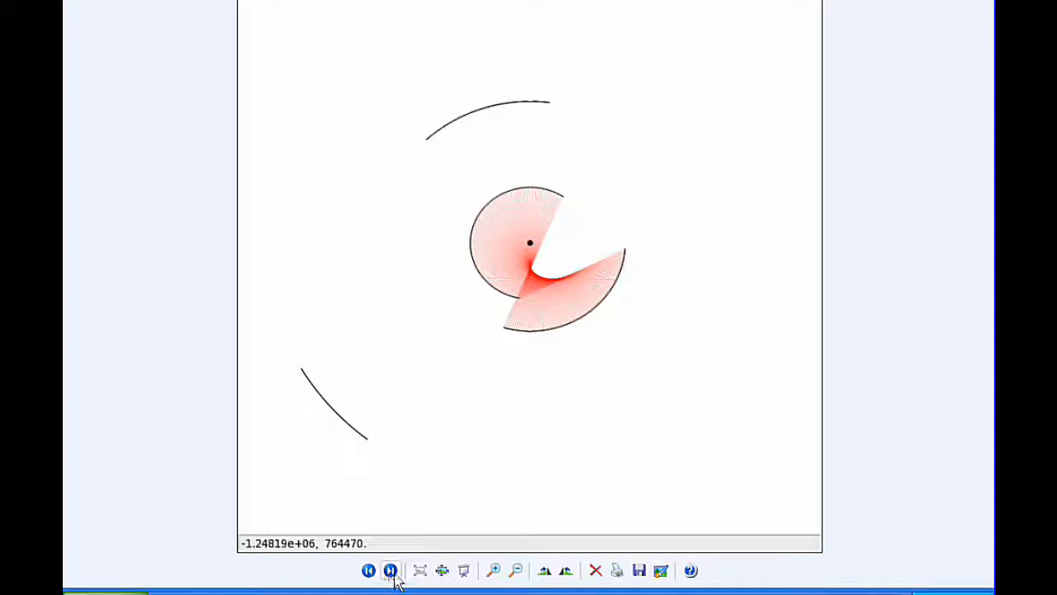
Advance through four rib images until the red band stretches between the outer left arcs.
{"action": "left_click", "coordinate": [390, 570]}
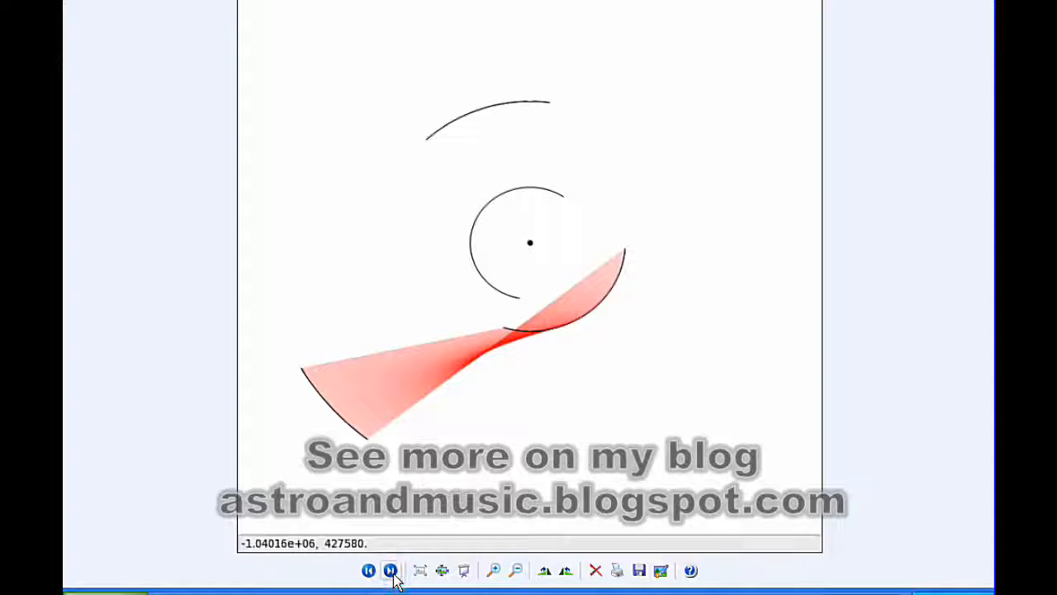
{"action": "left_click", "coordinate": [390, 570]}
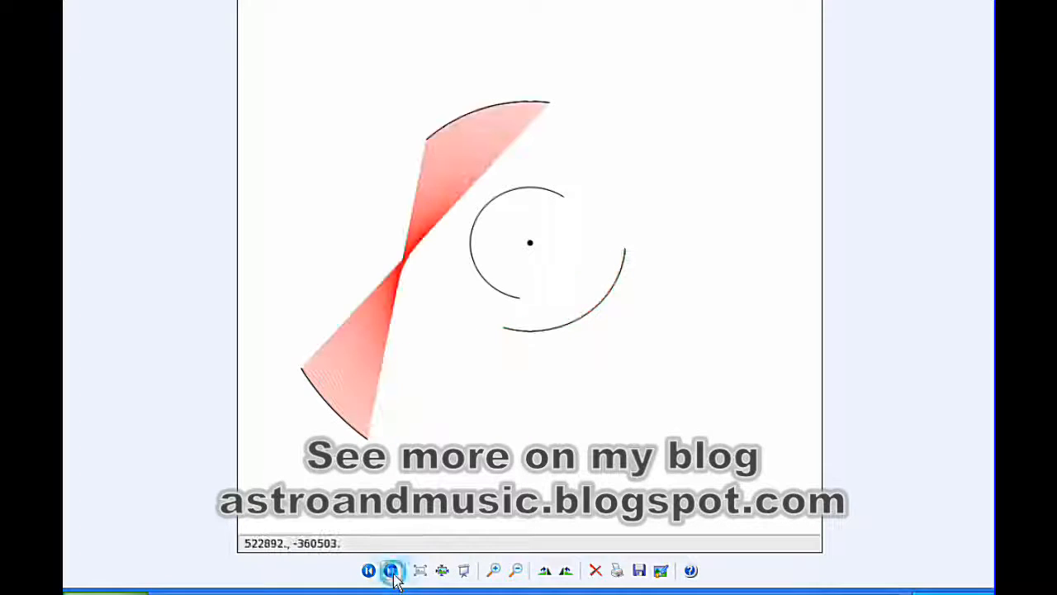
{"action": "left_click", "coordinate": [390, 570]}
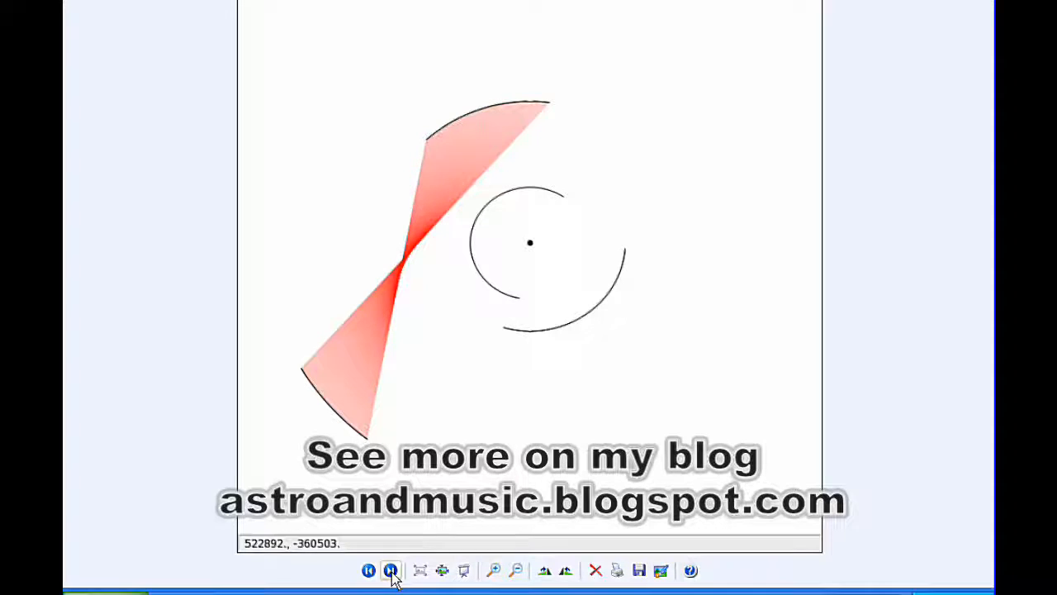
{"action": "left_click", "coordinate": [390, 570]}
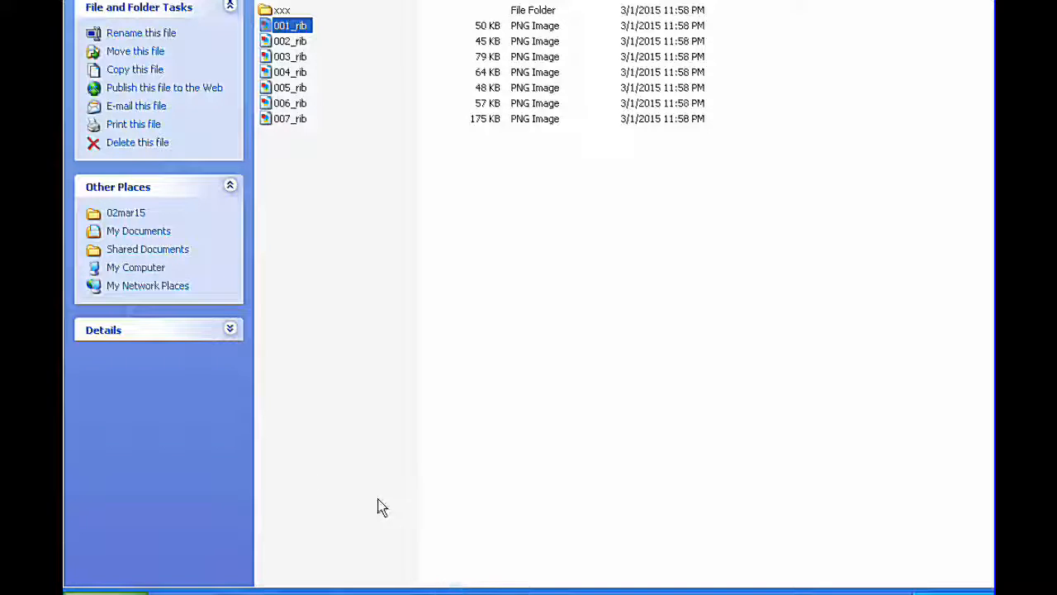
{"action": "mouse_move", "coordinate": [284, 13]}
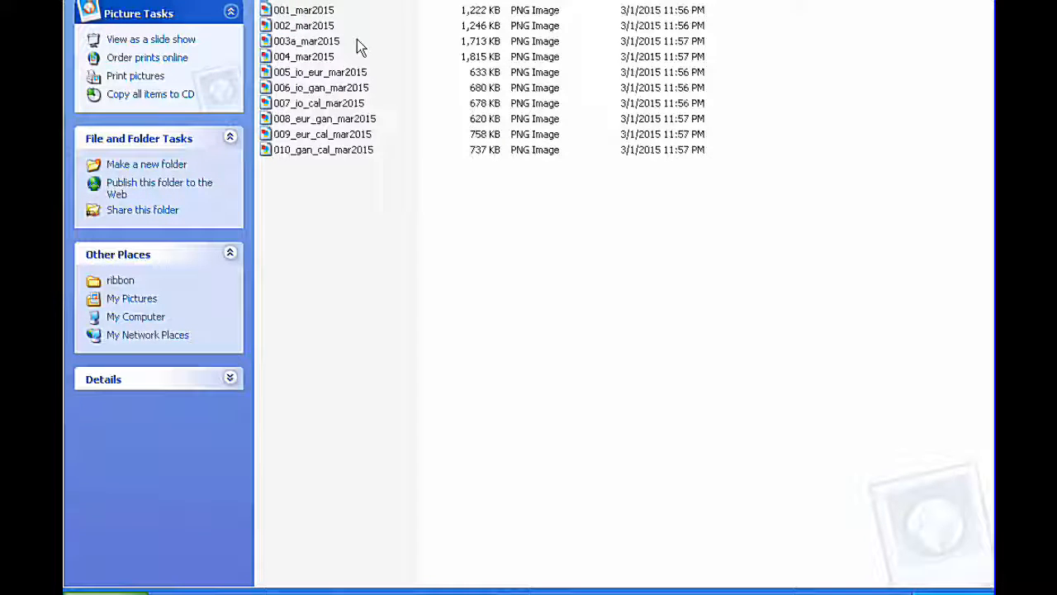
{"action": "mouse_move", "coordinate": [320, 88]}
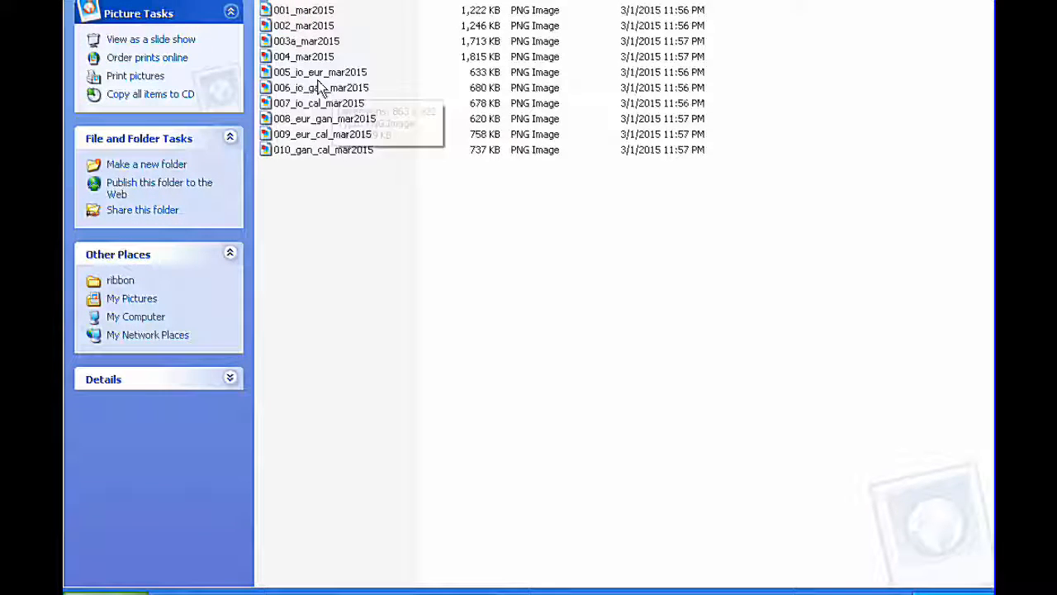
{"action": "mouse_move", "coordinate": [314, 88]}
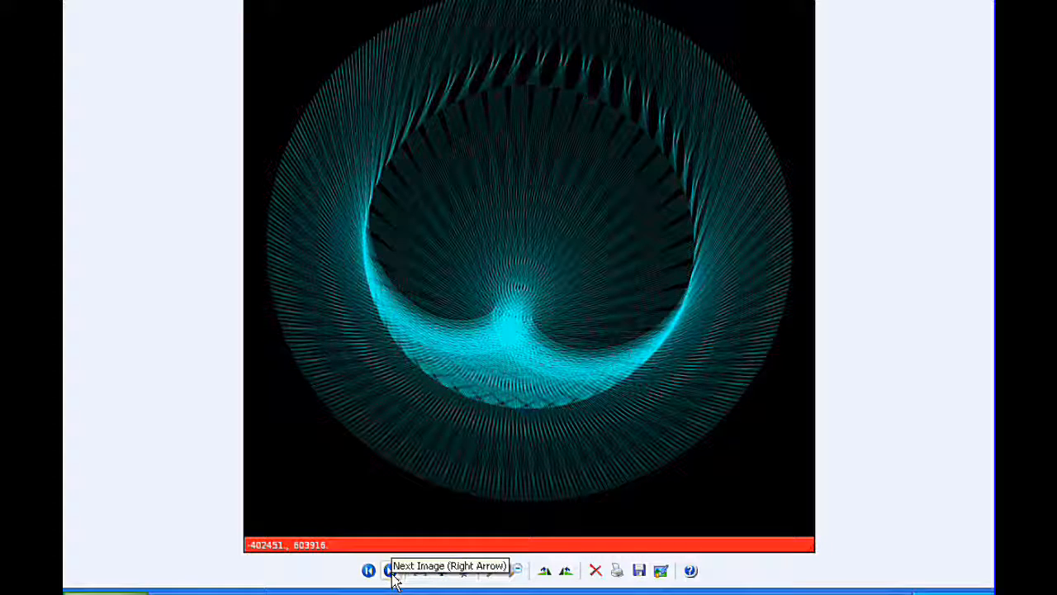
Advance three mar2015 images to the multicoloured red, blue, green and yellow orbital pattern.
{"action": "left_click", "coordinate": [390, 570]}
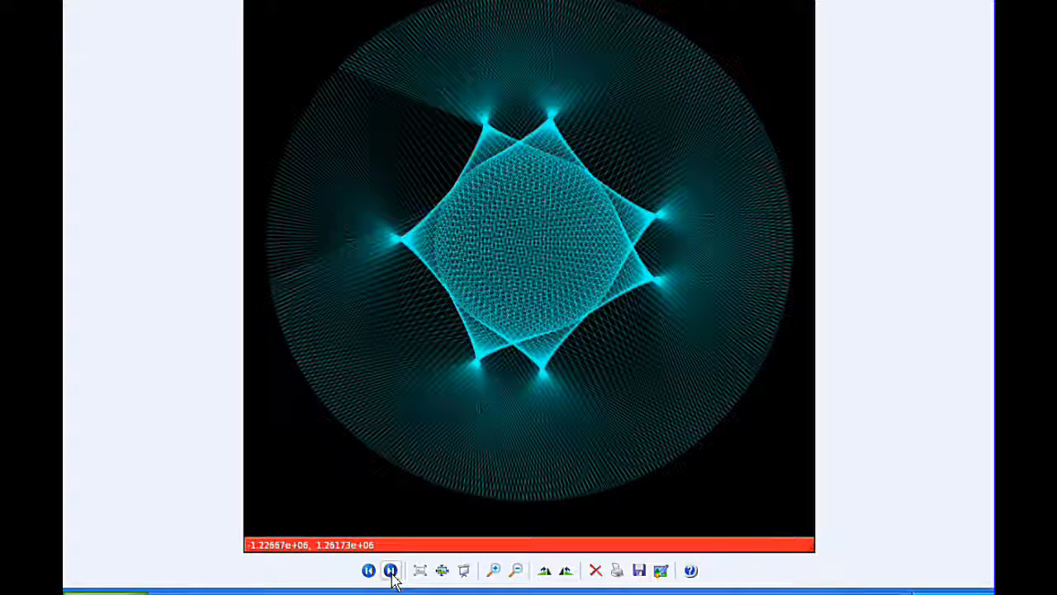
{"action": "left_click", "coordinate": [390, 570]}
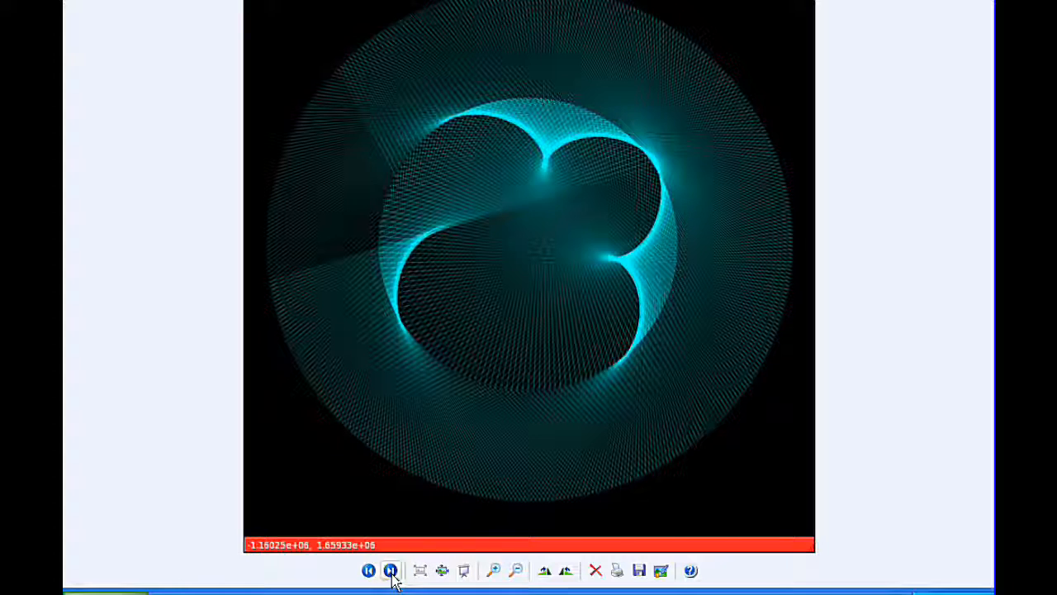
{"action": "left_click", "coordinate": [390, 570]}
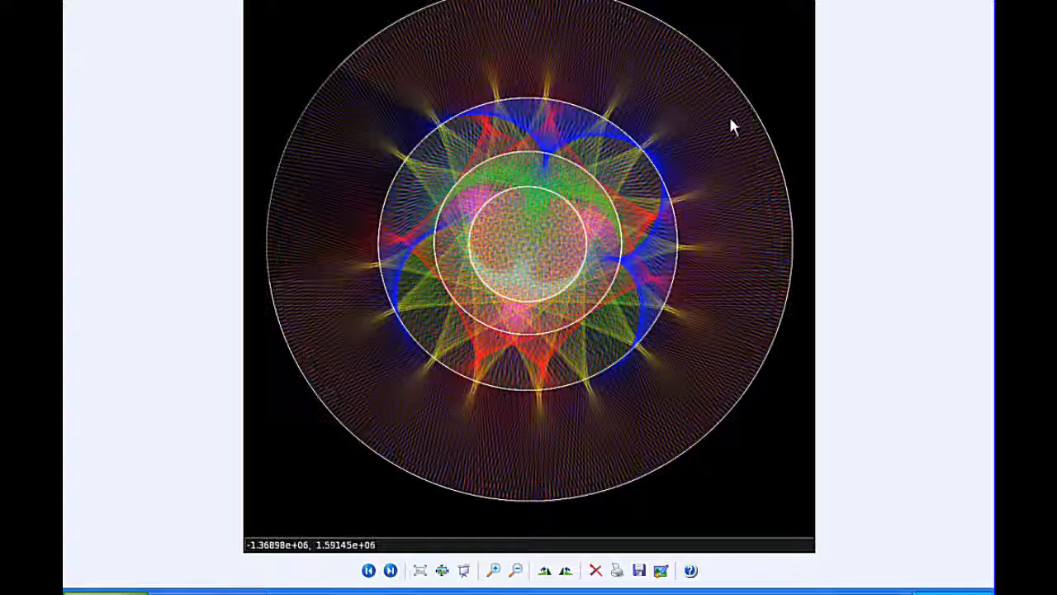
{"action": "left_click", "coordinate": [390, 570]}
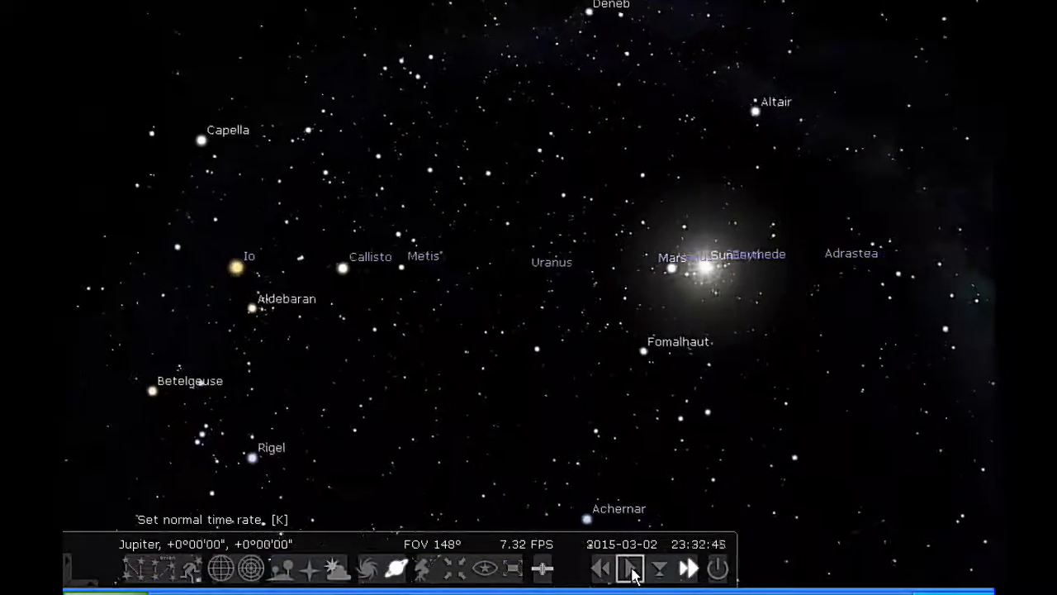
Return the Jupiter sky clock to normal speed after it passes midnight into 2015-03-03.
{"action": "left_click", "coordinate": [631, 568]}
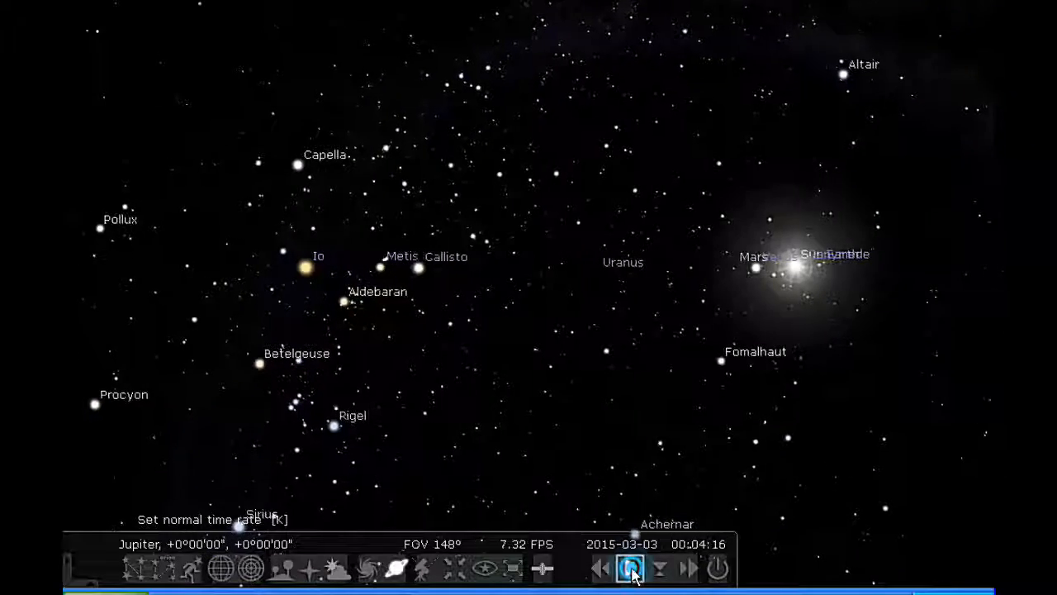
Set the Jupiter sky view back to normal time rate so it stops racing forward.
{"action": "left_click", "coordinate": [631, 568]}
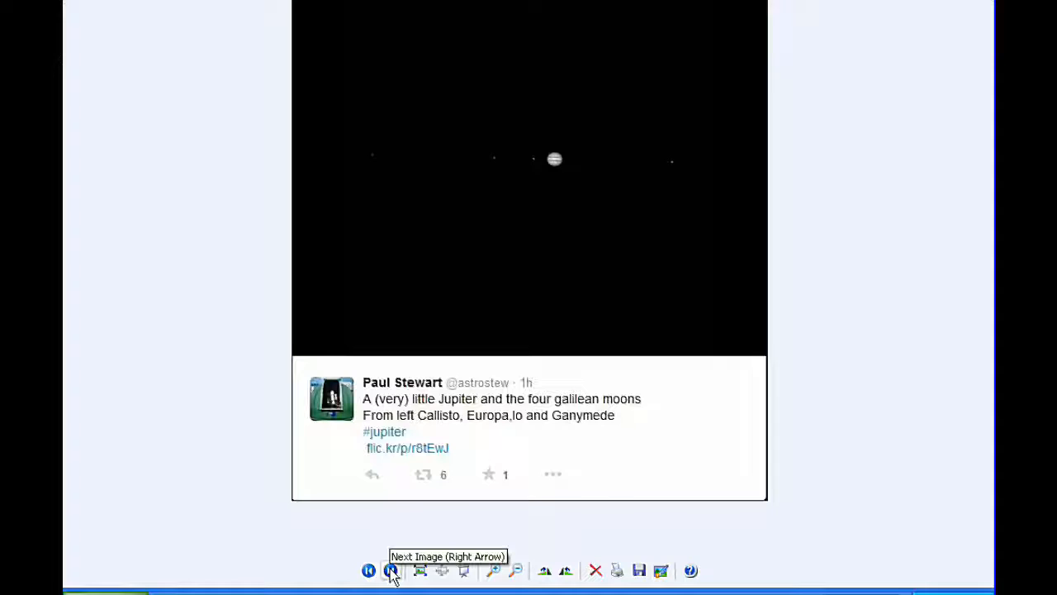
Advance past the banded Jupiter photo to the image of Io's shadow on Jupiter with Europa.
{"action": "left_click", "coordinate": [390, 570]}
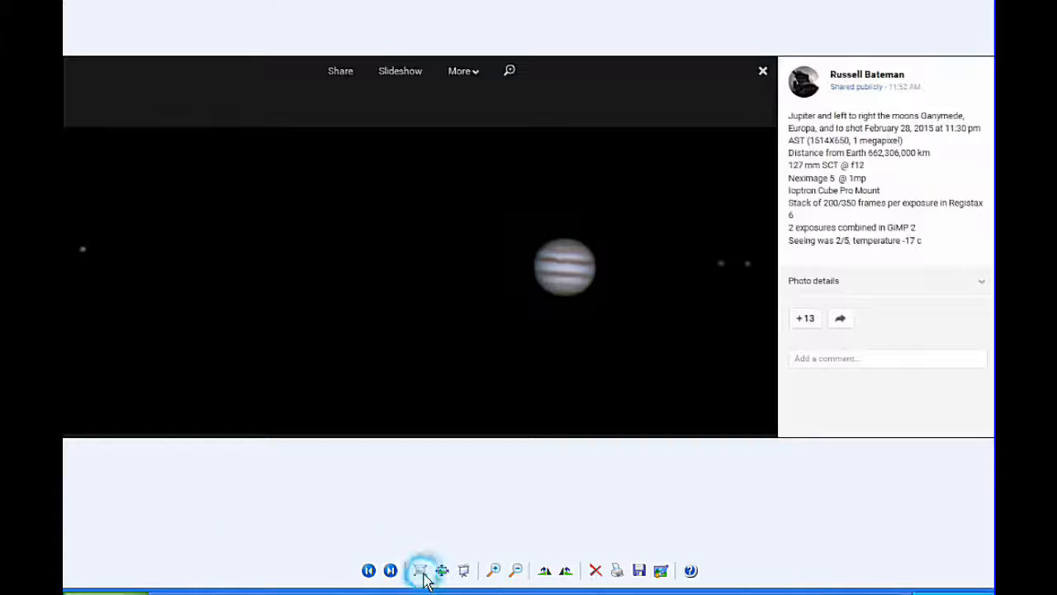
{"action": "mouse_move", "coordinate": [390, 570]}
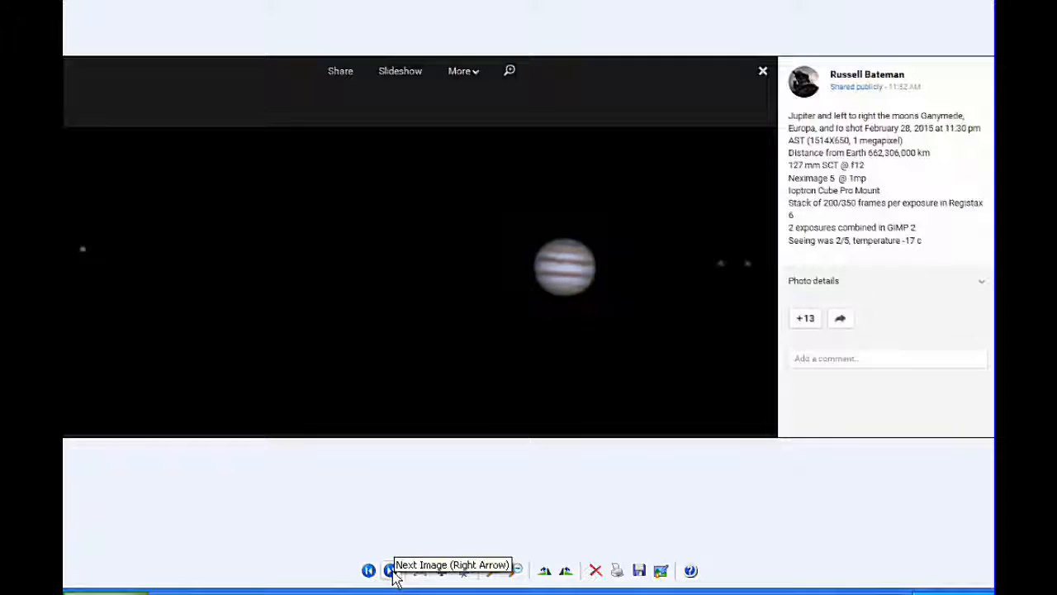
{"action": "left_click", "coordinate": [390, 570]}
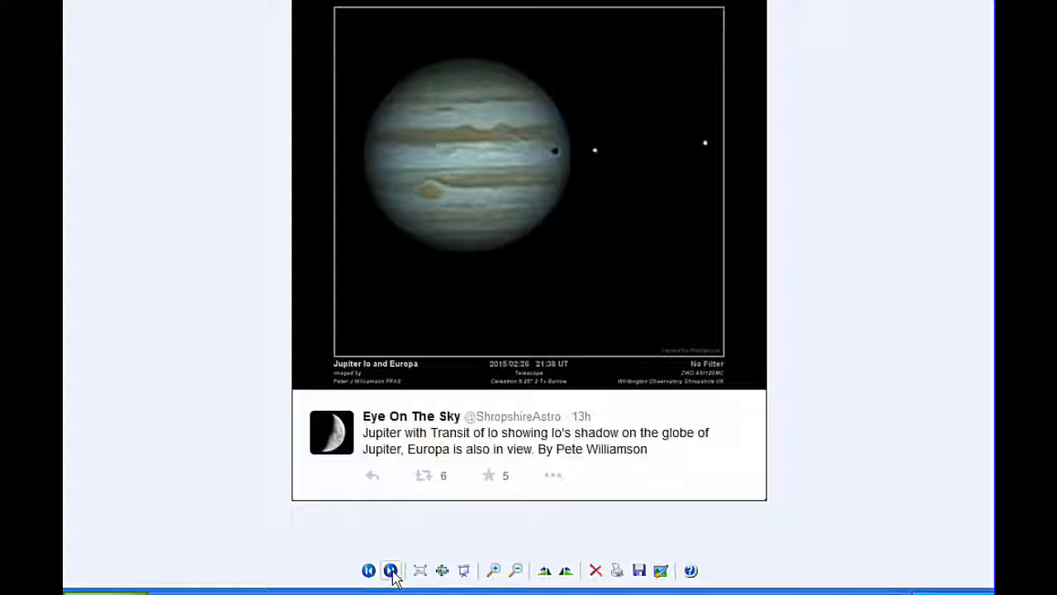
{"action": "left_click", "coordinate": [390, 570]}
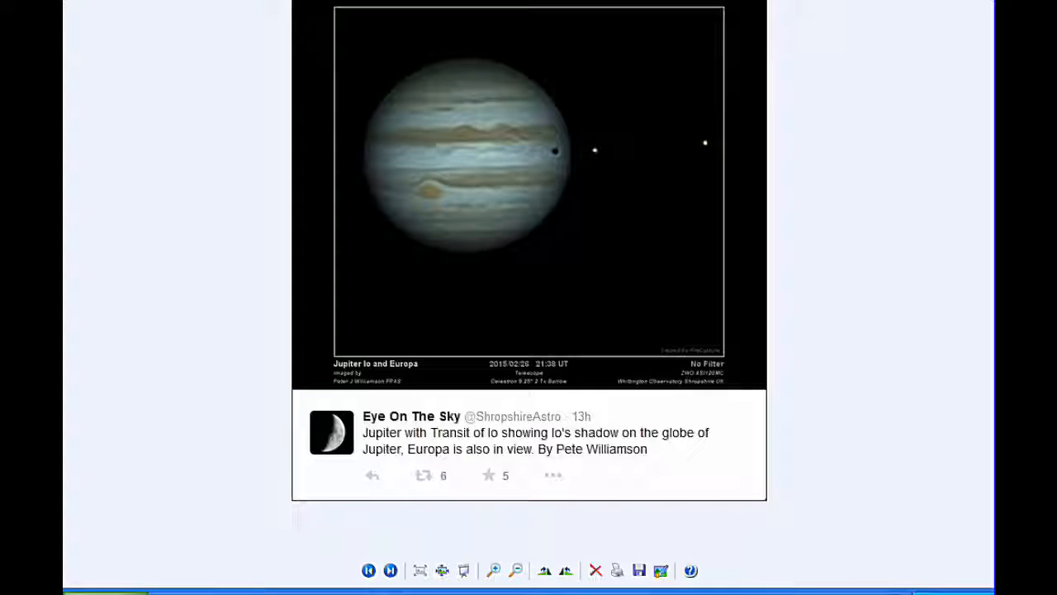